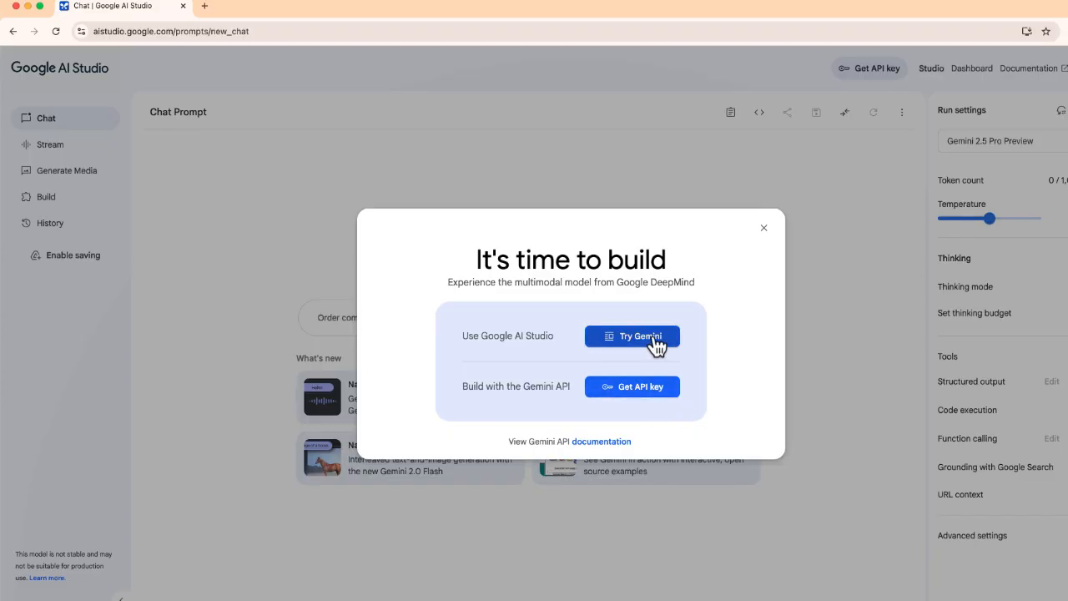
# Step: Accept the welcome and terms dialogs to reach the empty chat prompt page
pyautogui.click(631, 335)
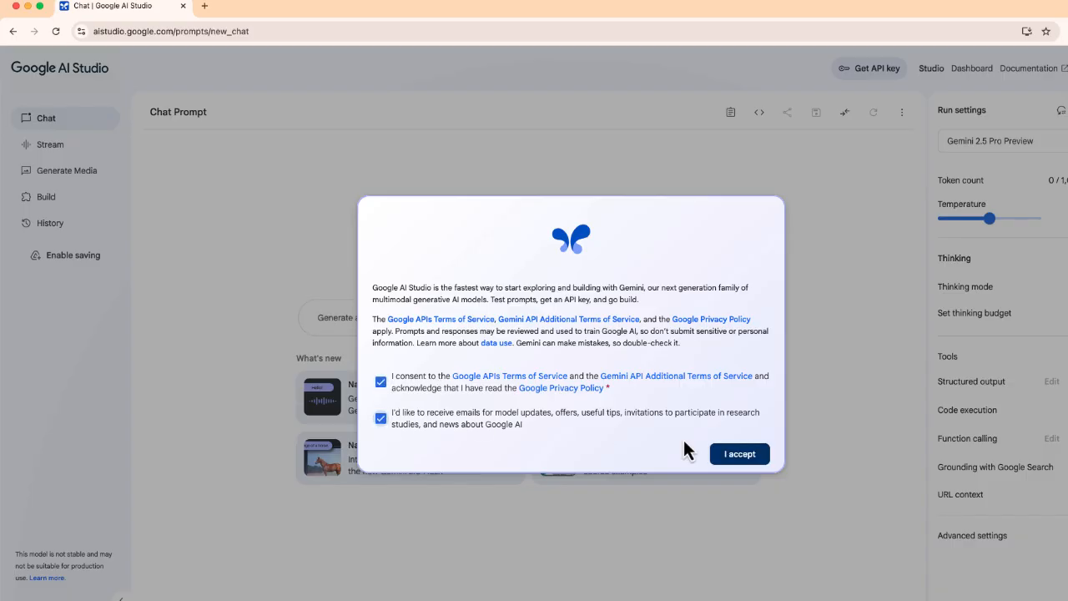
pyautogui.click(737, 454)
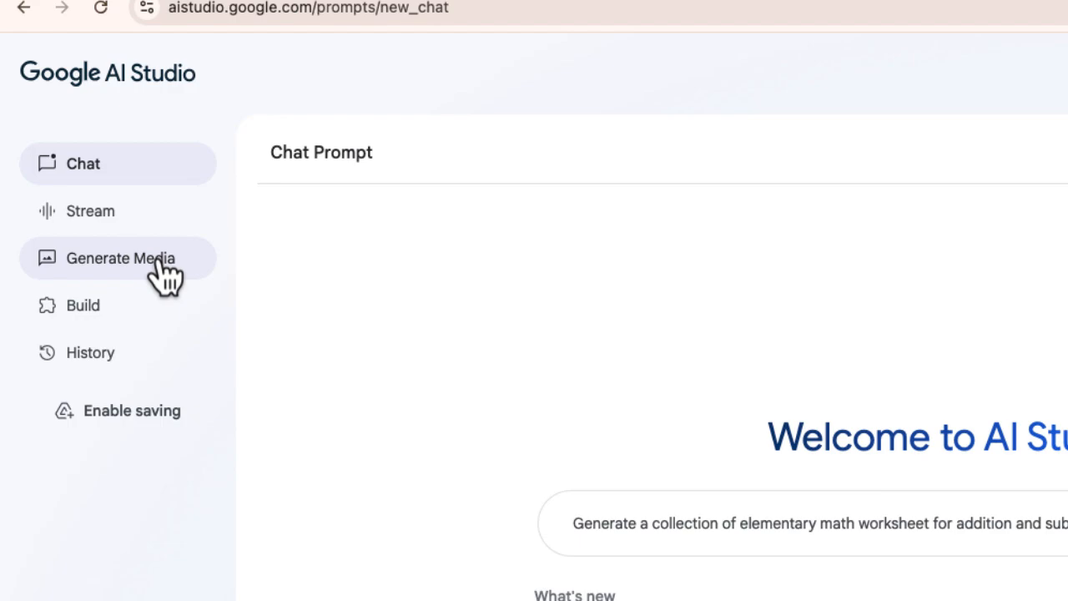
# Step: Go to Generate Media to reach speech generation with the sample two-speaker script
pyautogui.click(120, 257)
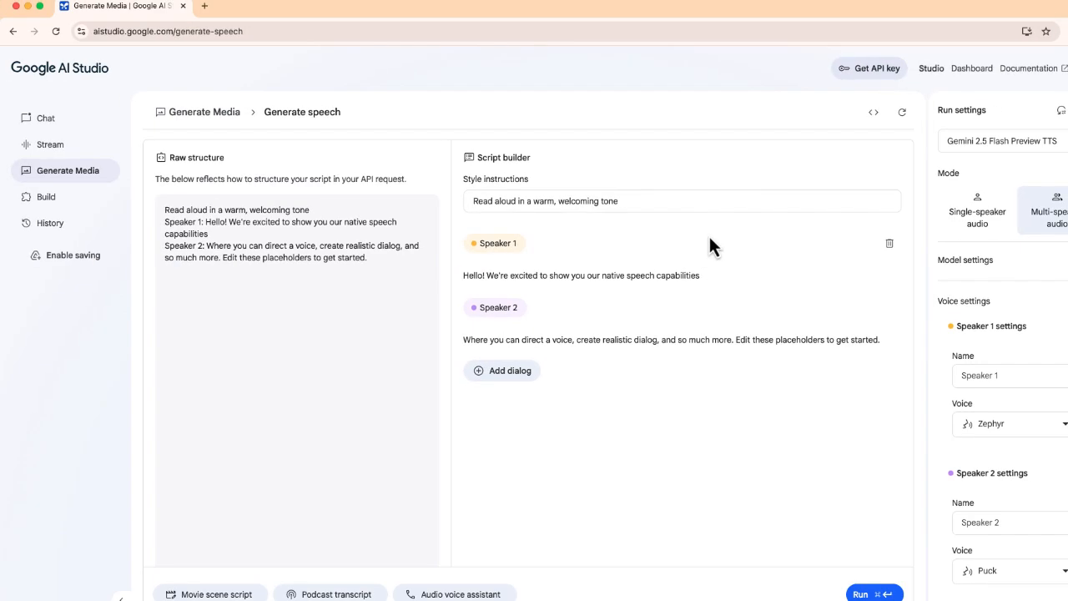
pyautogui.moveTo(349, 391)
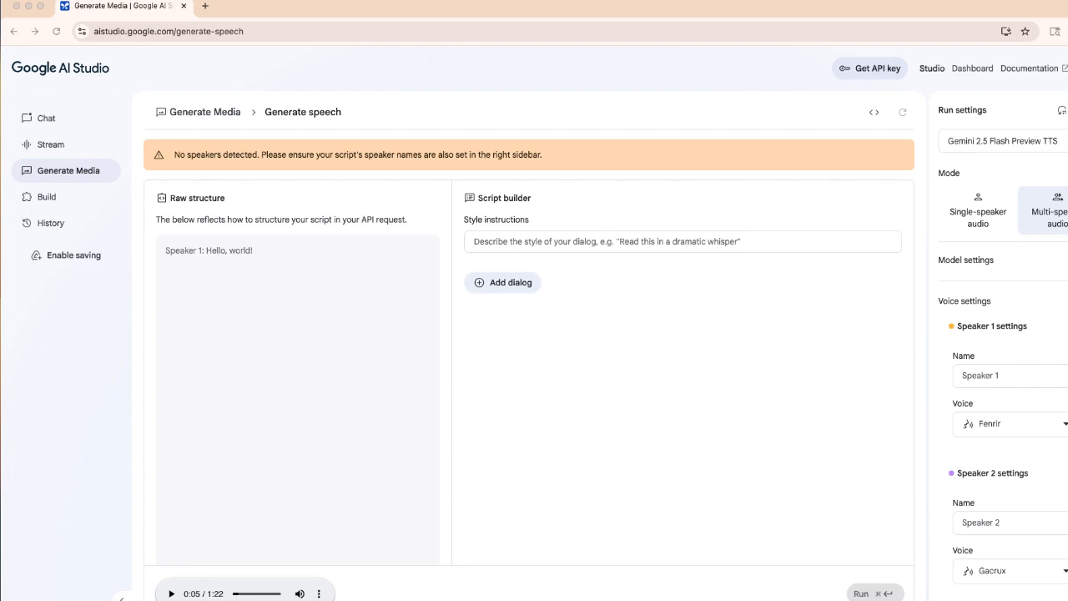
pyautogui.moveTo(971, 66)
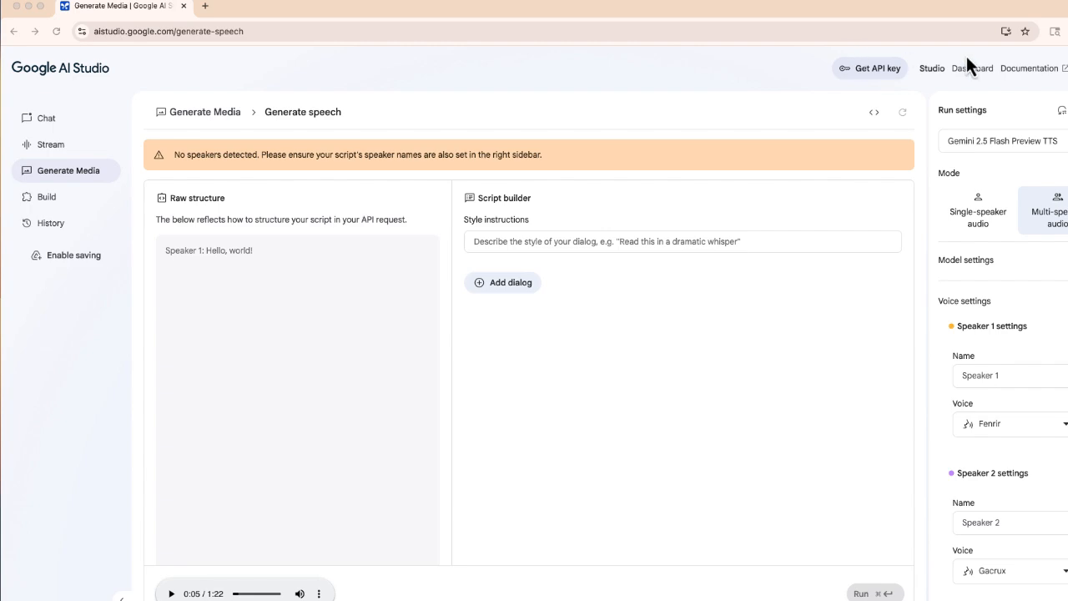
pyautogui.moveTo(213, 258)
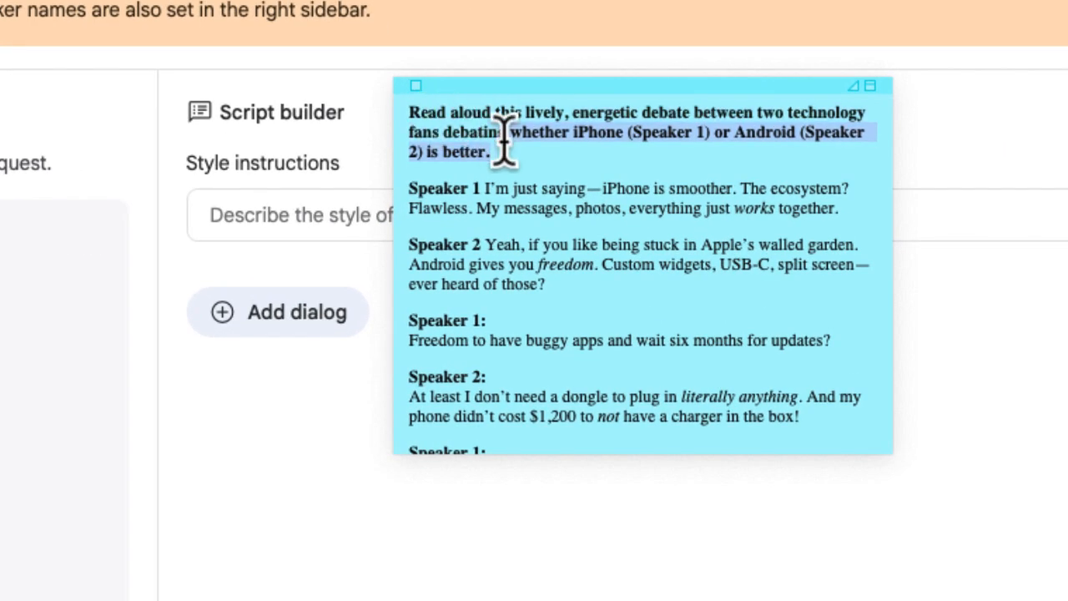
# Step: Add a colon after each Speaker 1 and Speaker 2 label in the sticky note
pyautogui.click(491, 152)
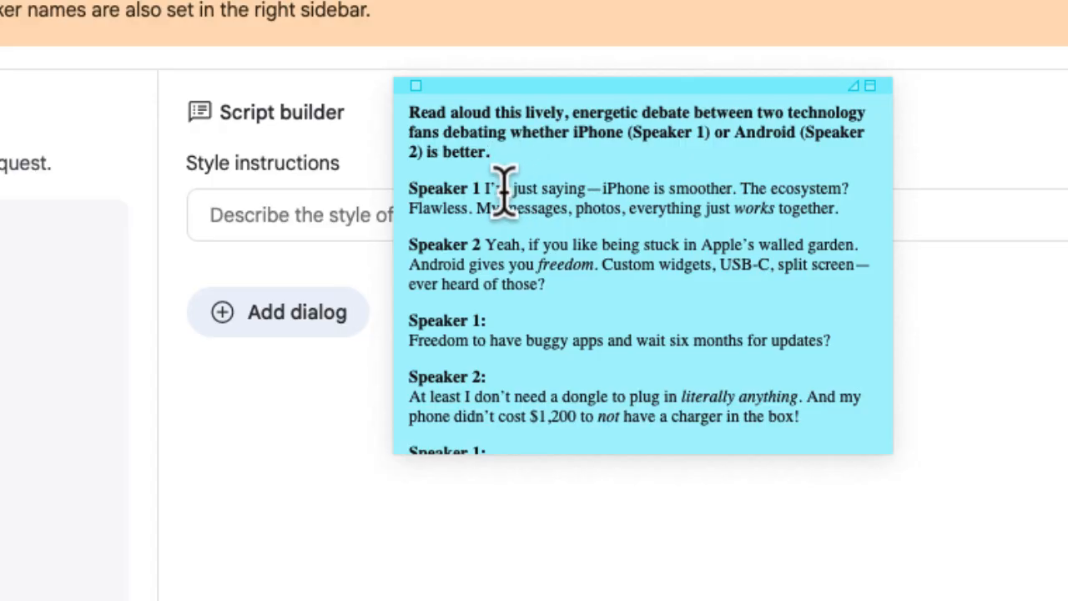
pyautogui.moveTo(500, 213)
pyautogui.write(':')
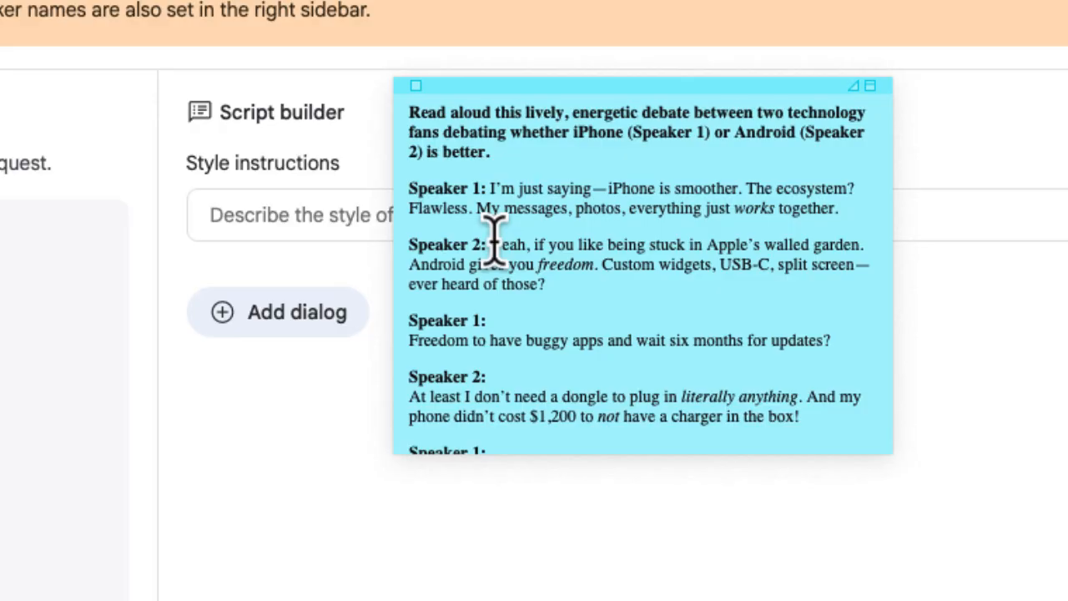
pyautogui.moveTo(409, 114)
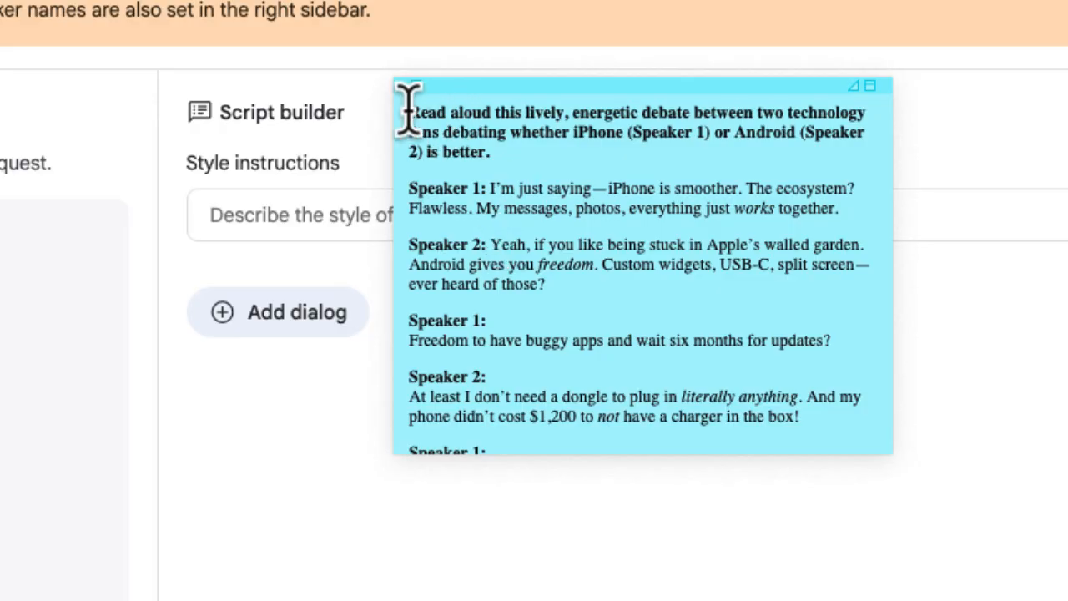
pyautogui.scroll(-3)
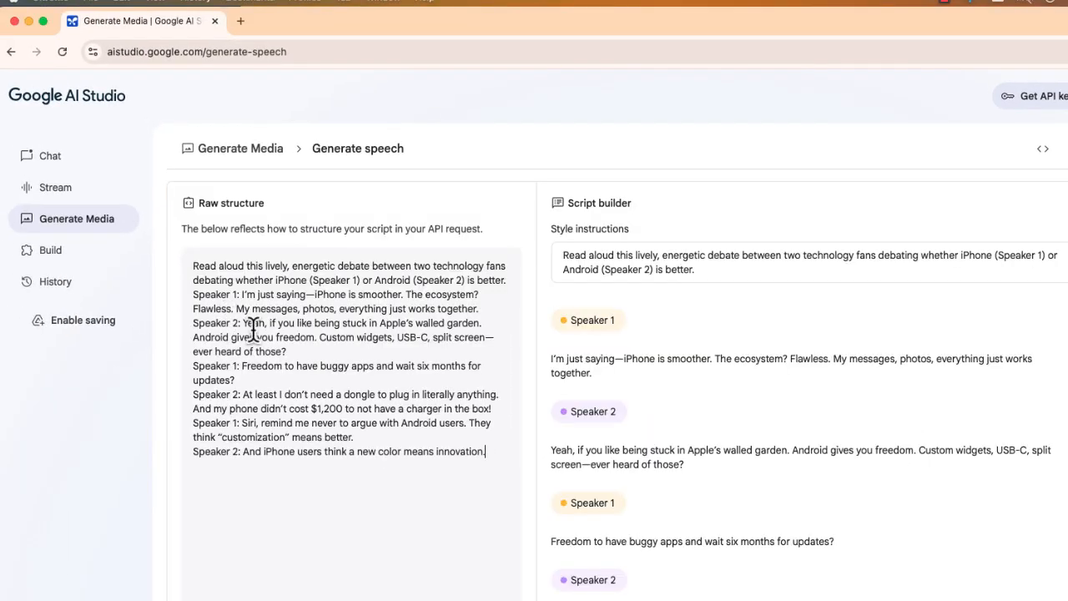
pyautogui.moveTo(267, 324)
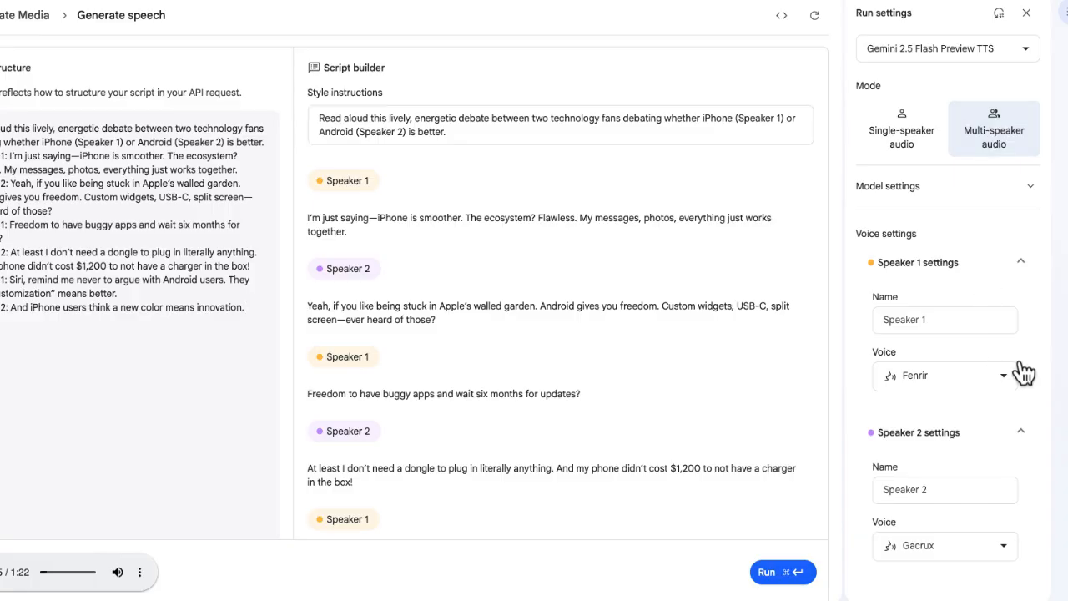
# Step: Assign the Orus voice to Speaker 1 and the Schedar voice to Speaker 2
pyautogui.click(944, 375)
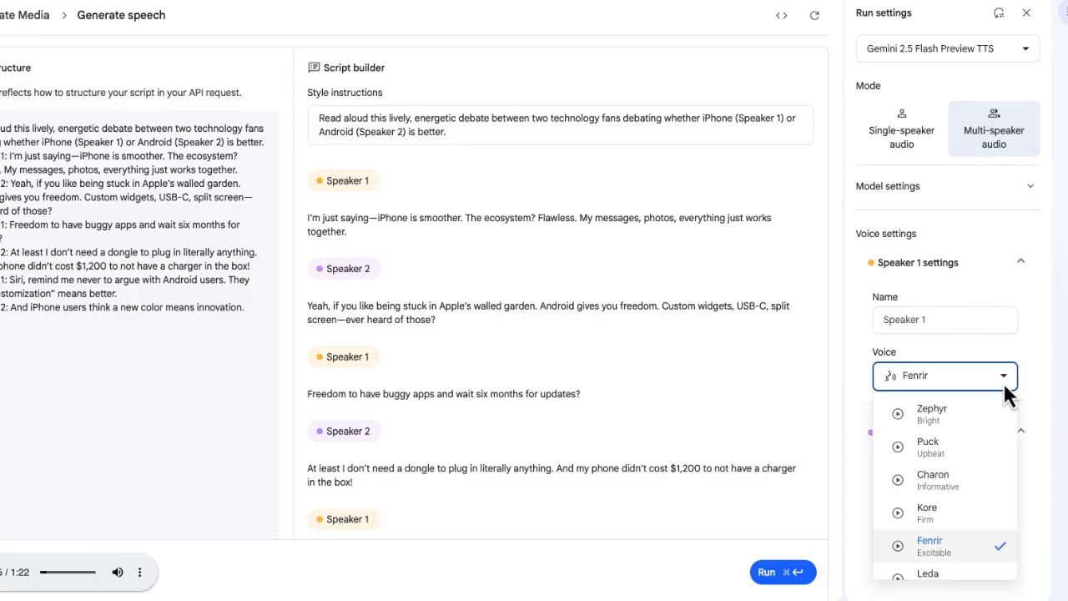
pyautogui.moveTo(909, 450)
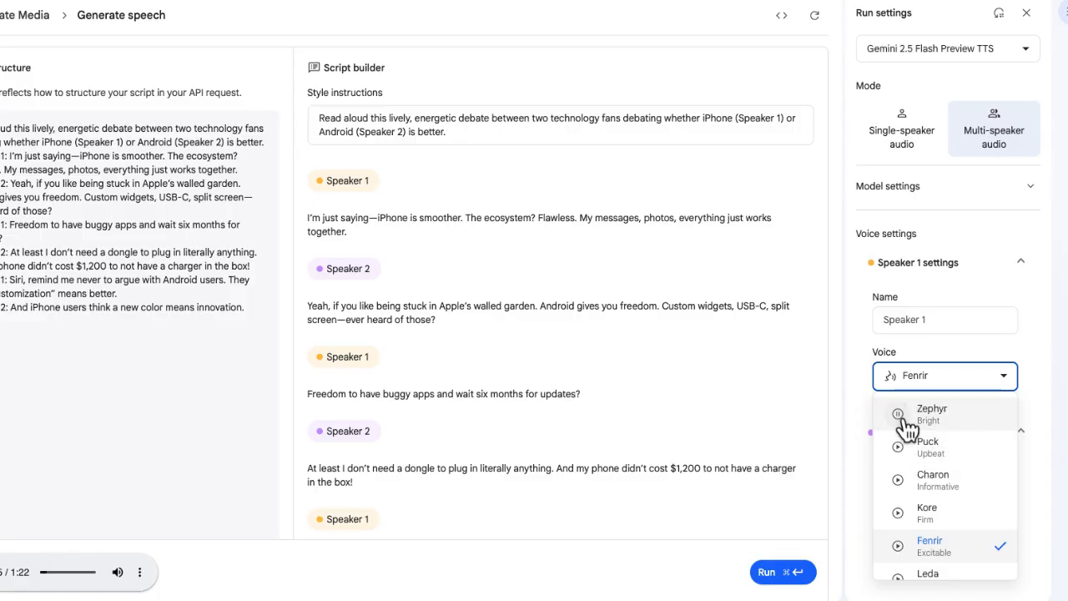
pyautogui.moveTo(905, 517)
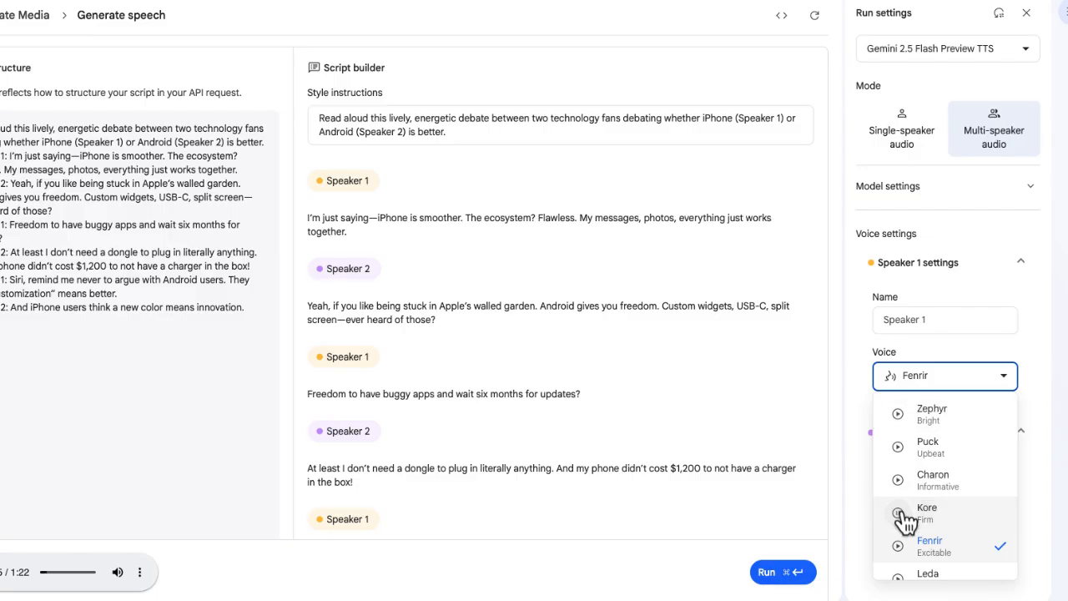
pyautogui.scroll(-3)
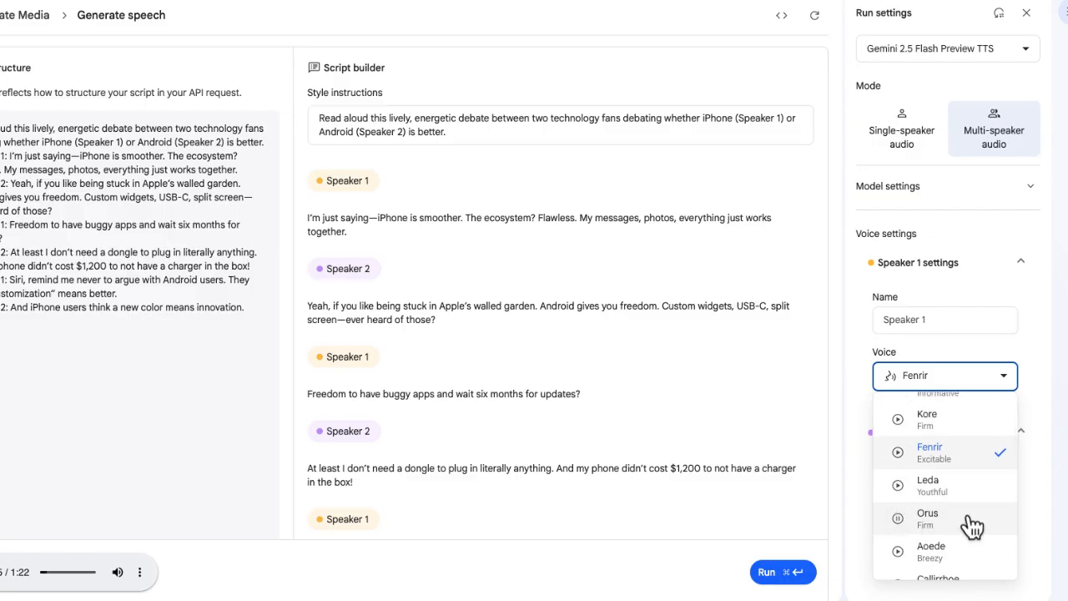
pyautogui.click(927, 517)
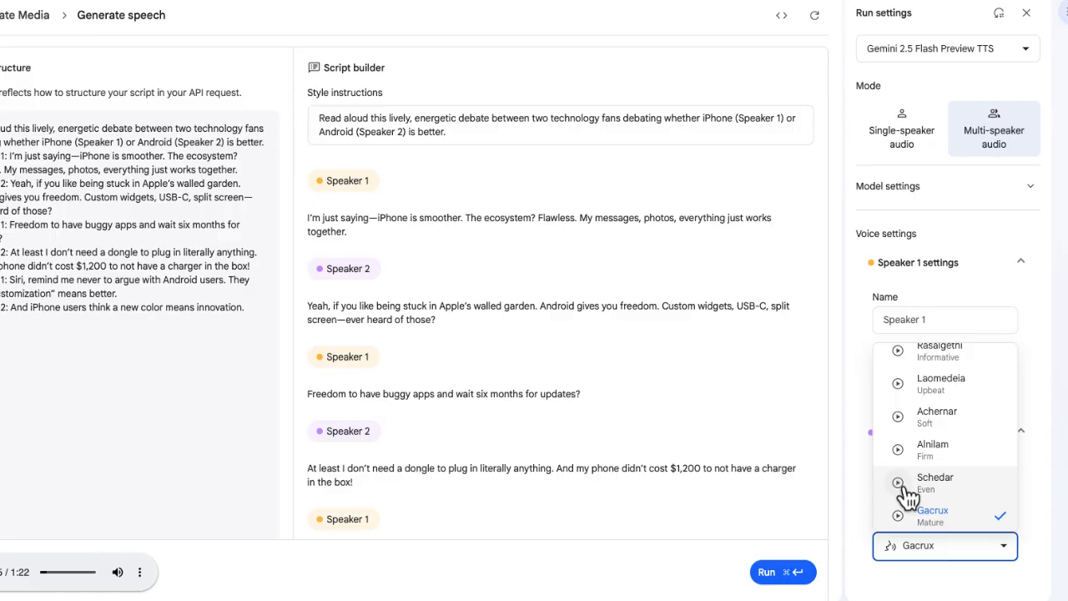
pyautogui.click(934, 477)
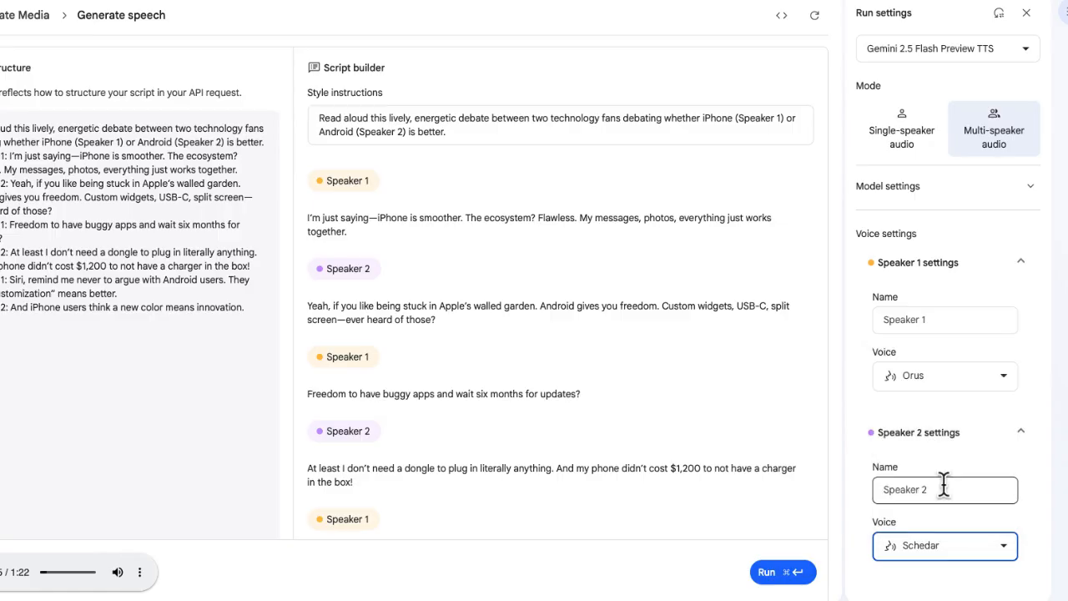
pyautogui.moveTo(775, 575)
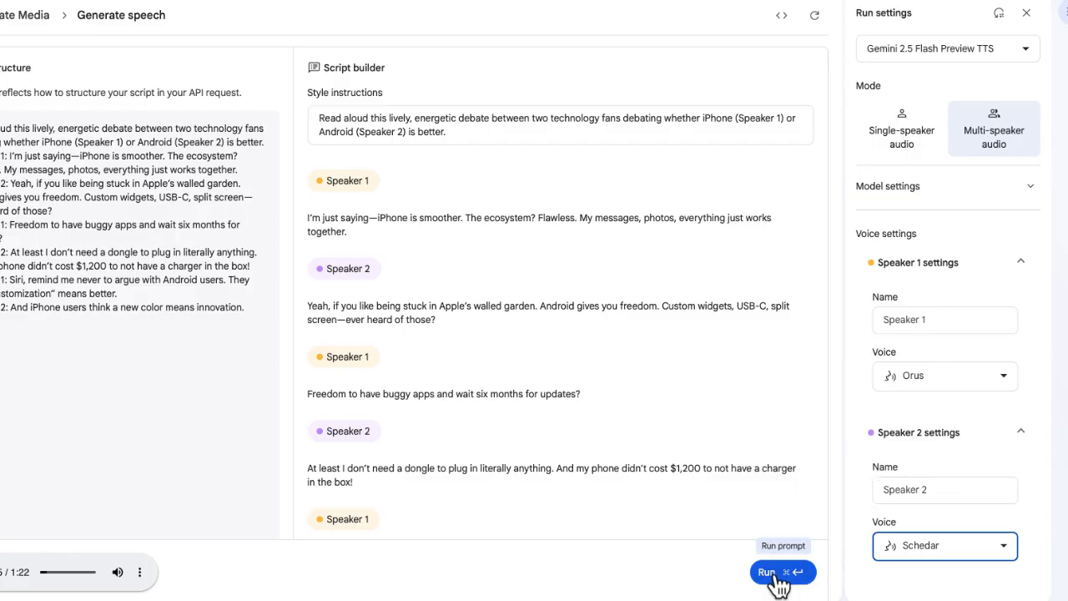
# Step: Run the debate script to generate the 41-second two-voice clip and play it
pyautogui.click(781, 571)
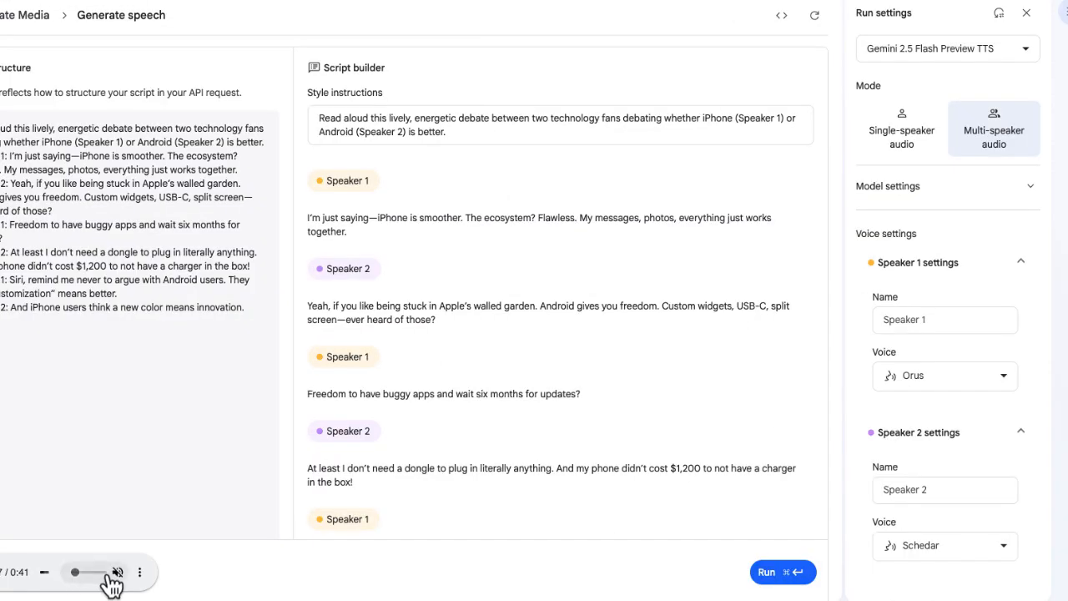
pyautogui.click(117, 570)
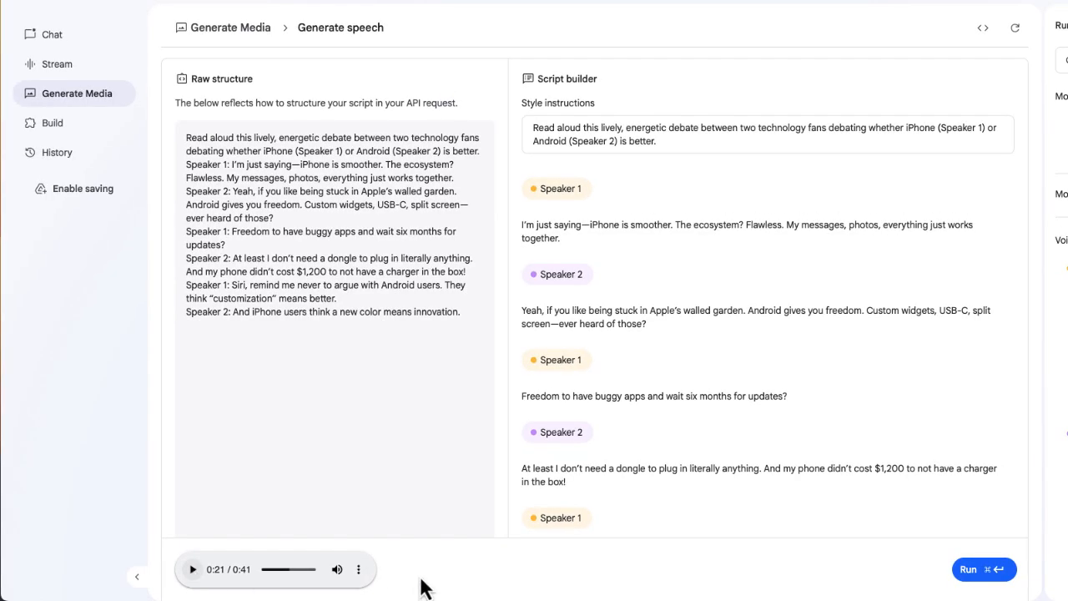
pyautogui.moveTo(359, 568)
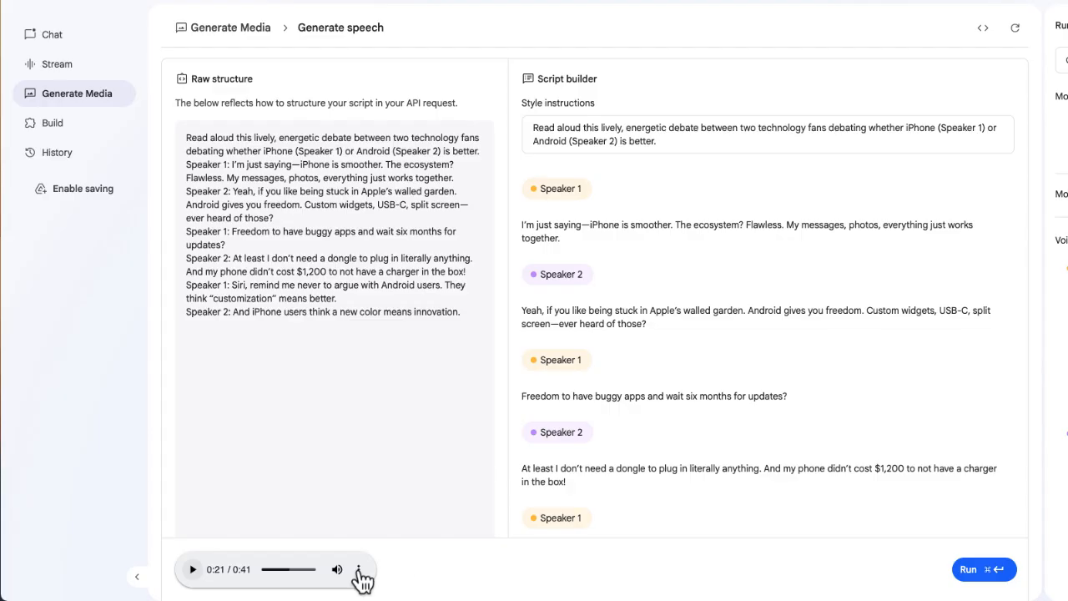
# Step: Download the debate audio as download.wav and play the saved file
pyautogui.click(360, 569)
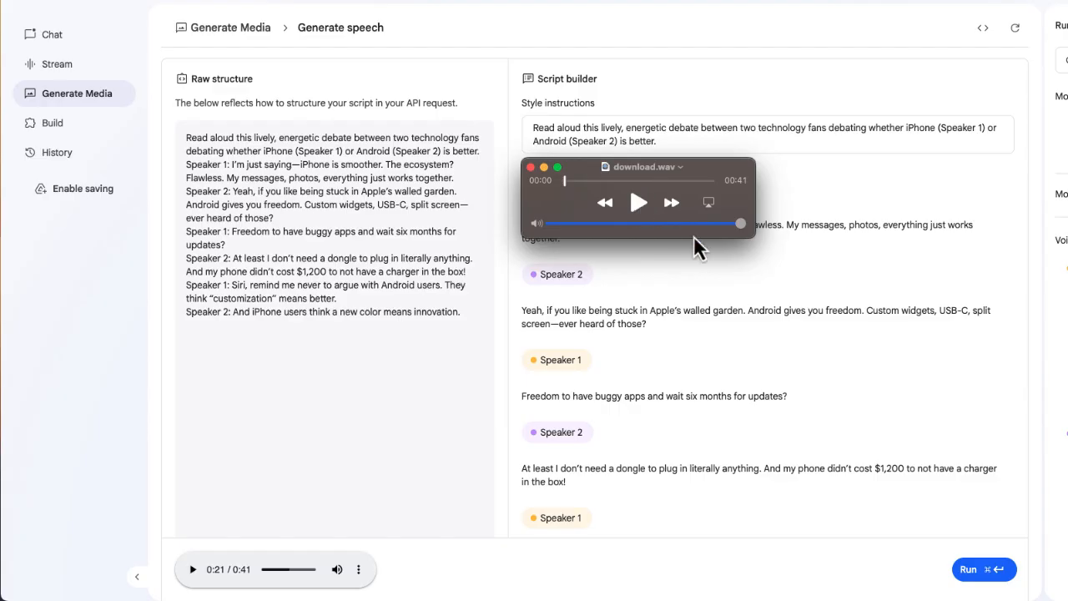
pyautogui.click(637, 202)
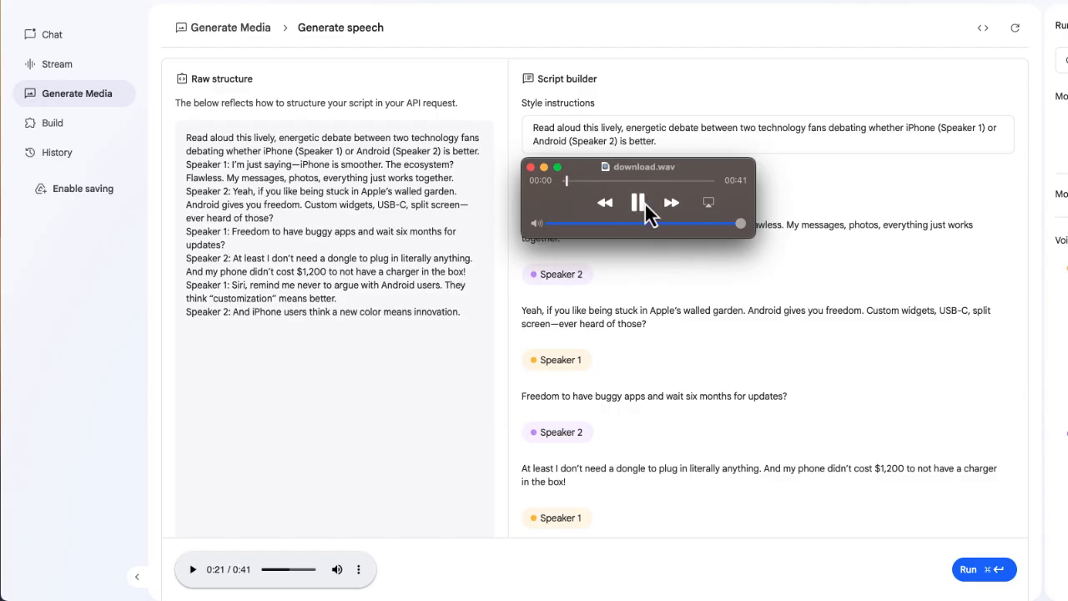